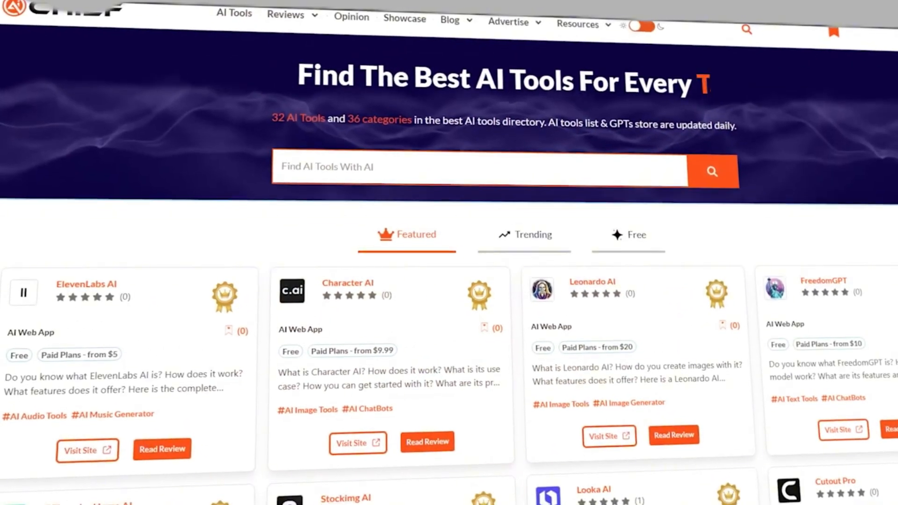
Scroll down the AI Tools Categories page past the Text & Writing and Image groups.
{"action": "scroll", "scroll_direction": "down", "scroll_amount": 3}
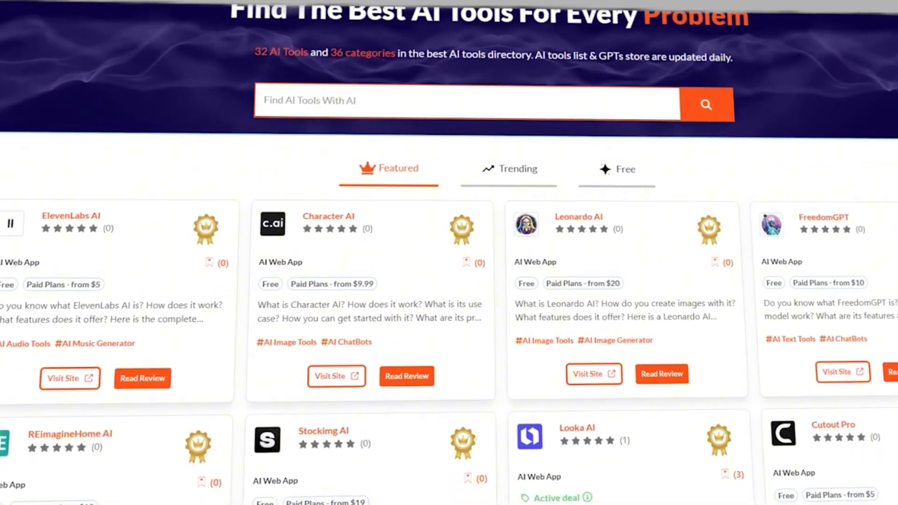
{"action": "scroll", "scroll_direction": "down", "scroll_amount": 3}
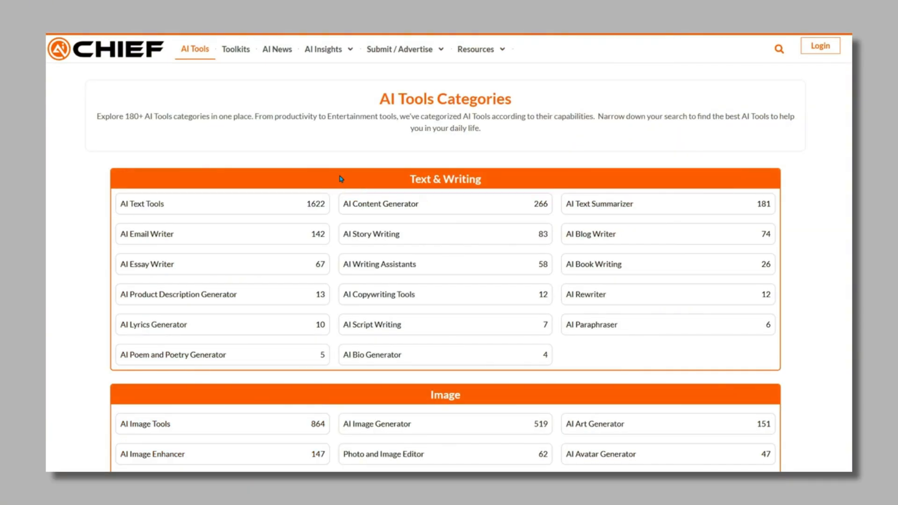
Scroll through the Video to Data Management category groups down to the footer and back up.
{"action": "scroll", "scroll_direction": "down", "scroll_amount": 3}
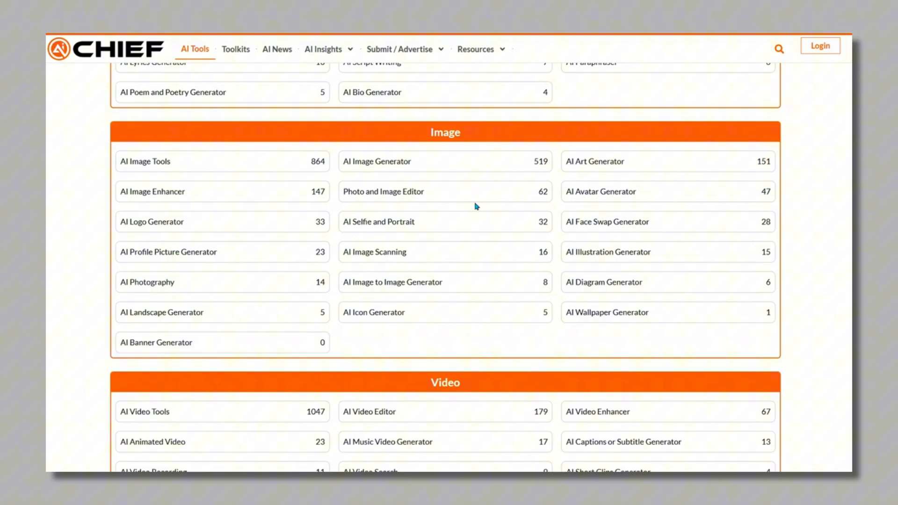
{"action": "scroll", "scroll_direction": "down", "scroll_amount": 3}
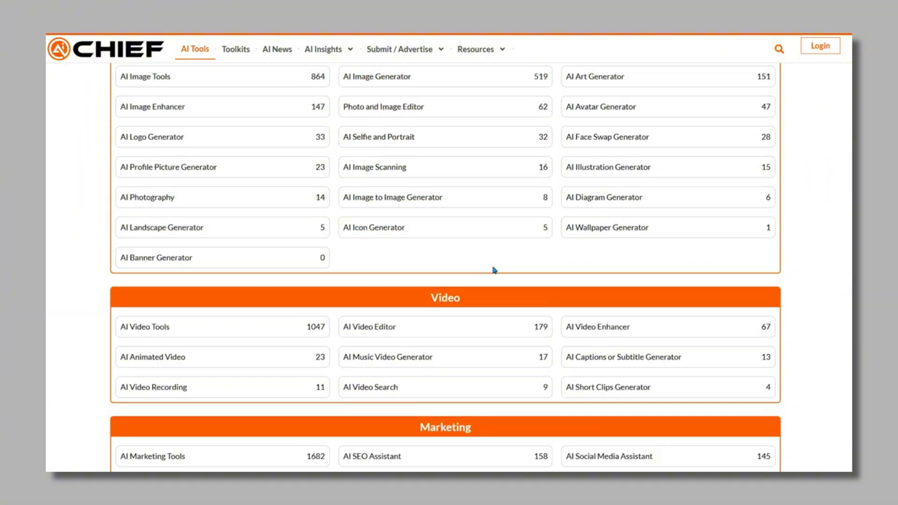
{"action": "scroll", "scroll_direction": "down", "scroll_amount": 3}
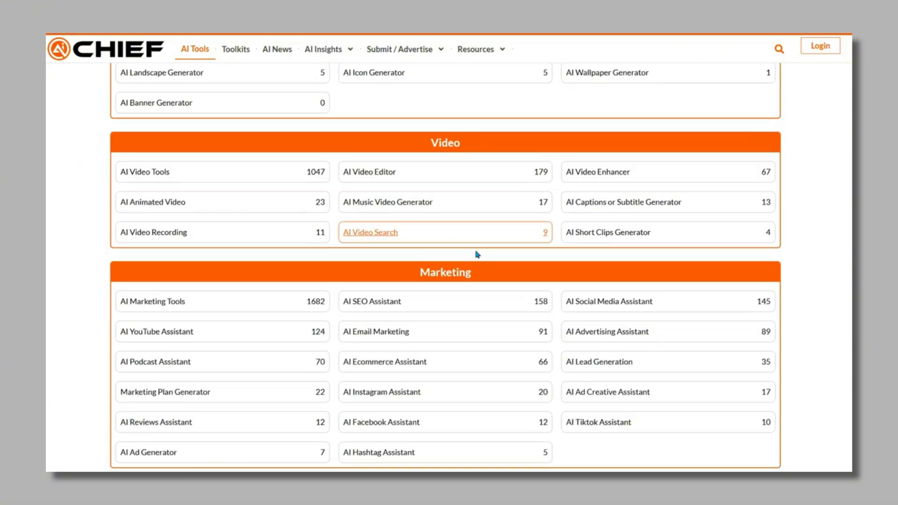
{"action": "scroll", "scroll_direction": "down", "scroll_amount": 3}
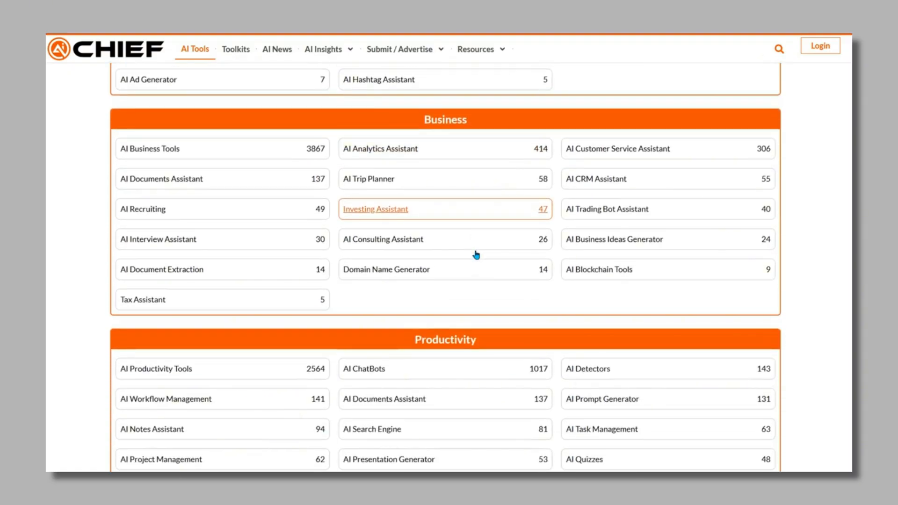
{"action": "scroll", "scroll_direction": "down", "scroll_amount": 3}
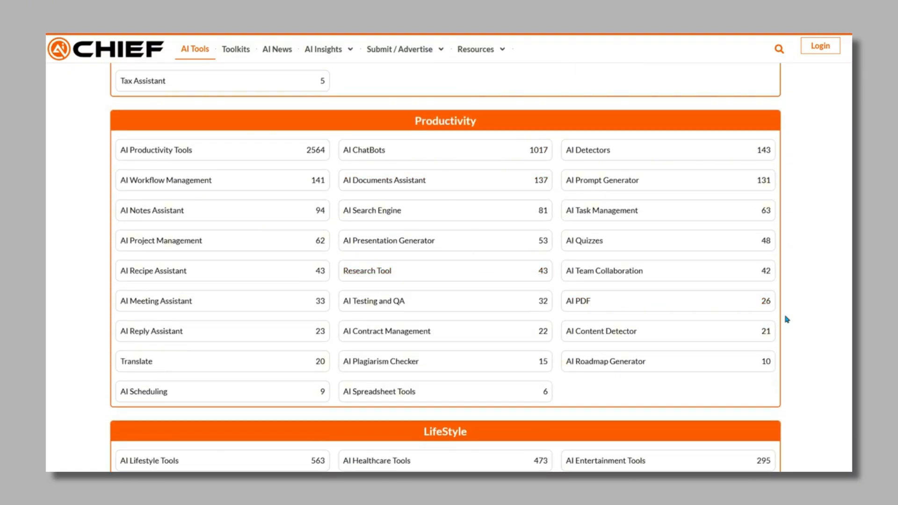
{"action": "scroll", "scroll_direction": "down", "scroll_amount": 3}
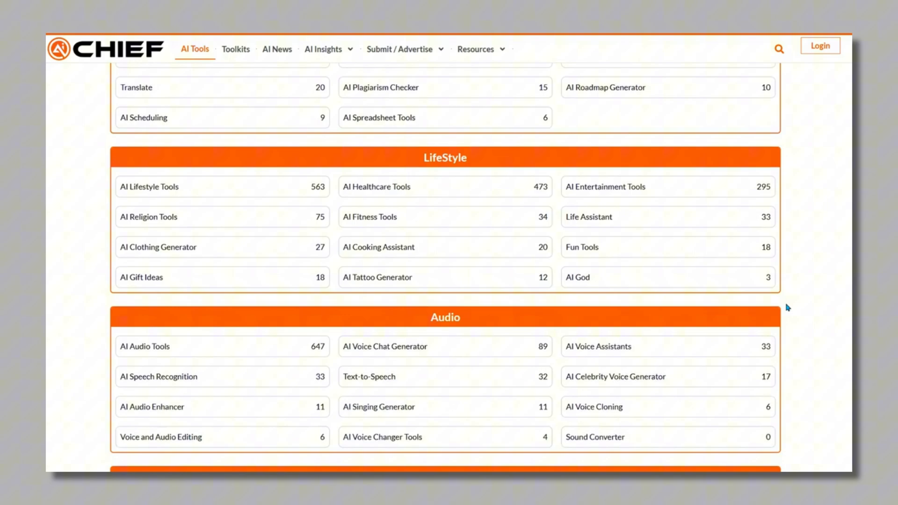
{"action": "scroll", "scroll_direction": "down", "scroll_amount": 3}
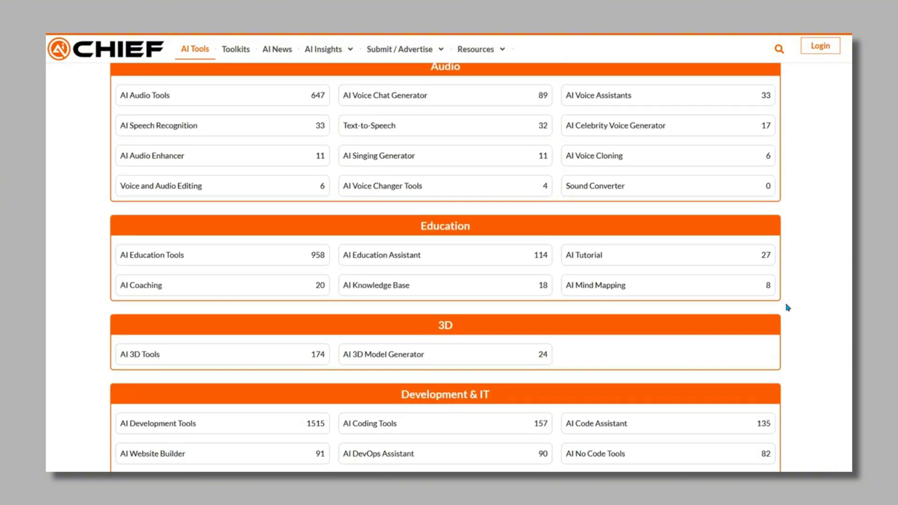
{"action": "scroll", "scroll_direction": "down", "scroll_amount": 3}
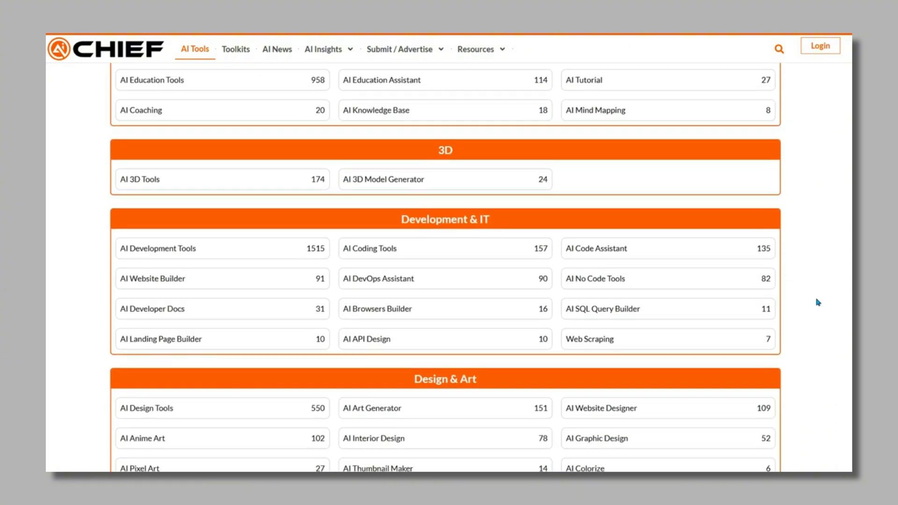
{"action": "scroll", "scroll_direction": "down", "scroll_amount": 3}
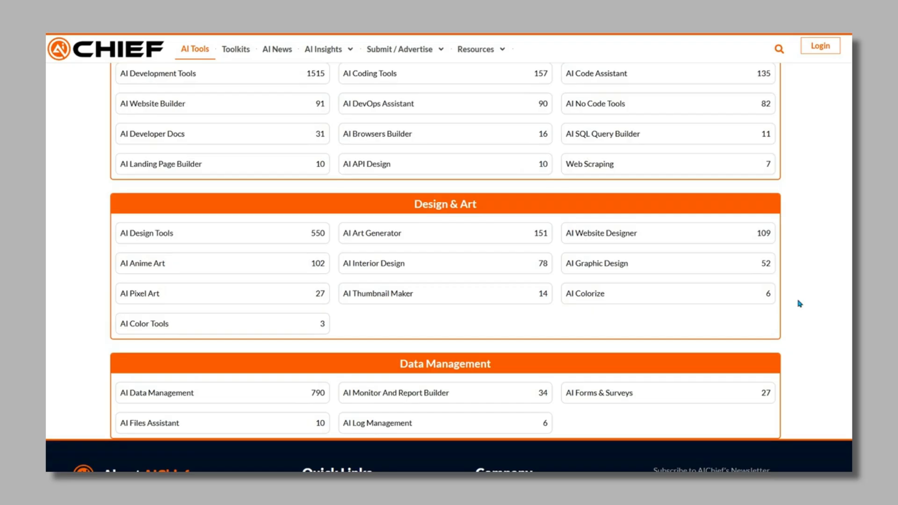
{"action": "scroll", "scroll_direction": "up", "scroll_amount": 3}
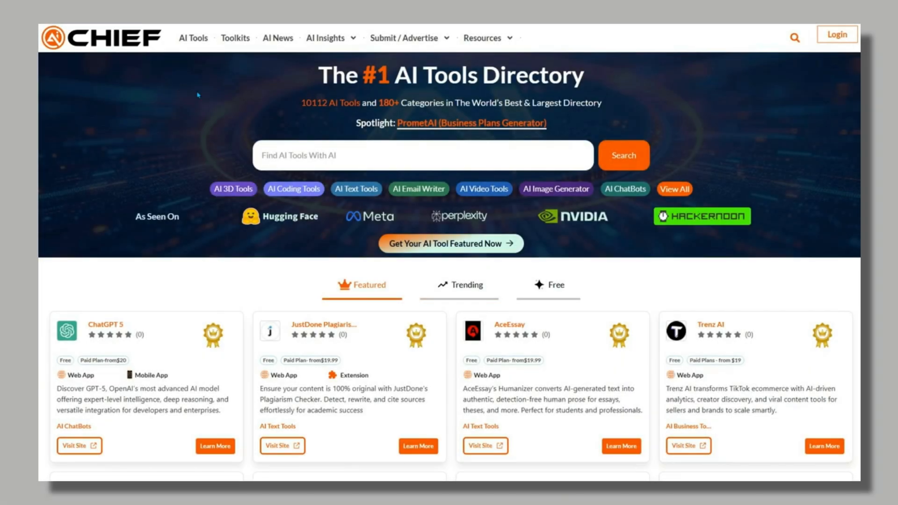
Browse the Toolkits page of profession-based AI tool collections.
{"action": "left_click", "coordinate": [235, 37]}
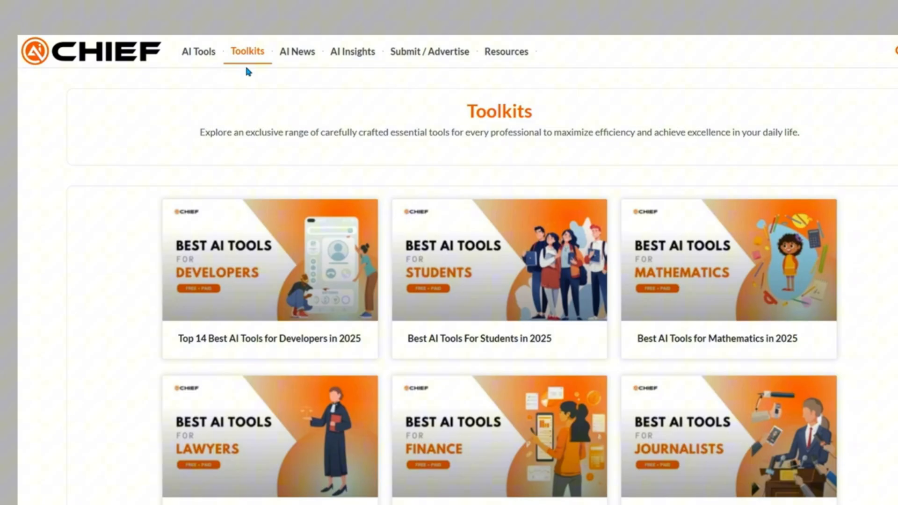
{"action": "scroll", "scroll_direction": "down", "scroll_amount": 3}
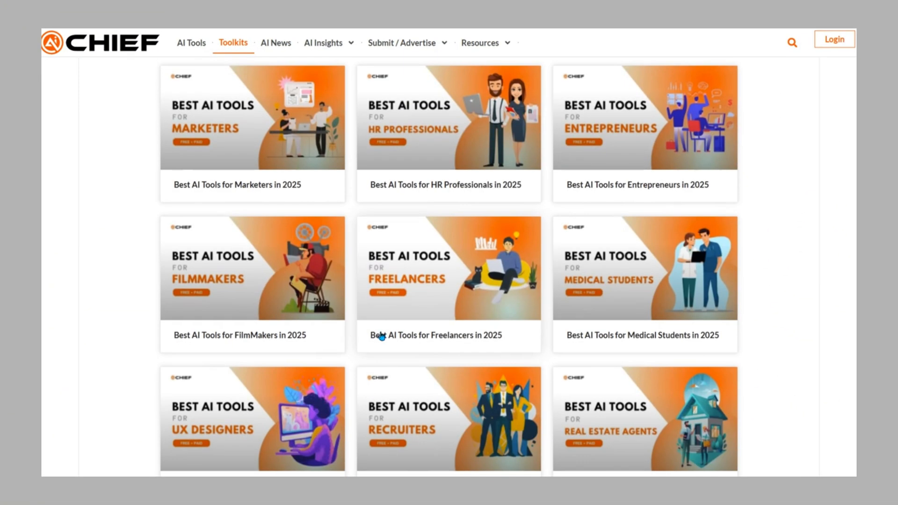
{"action": "scroll", "scroll_direction": "down", "scroll_amount": 3}
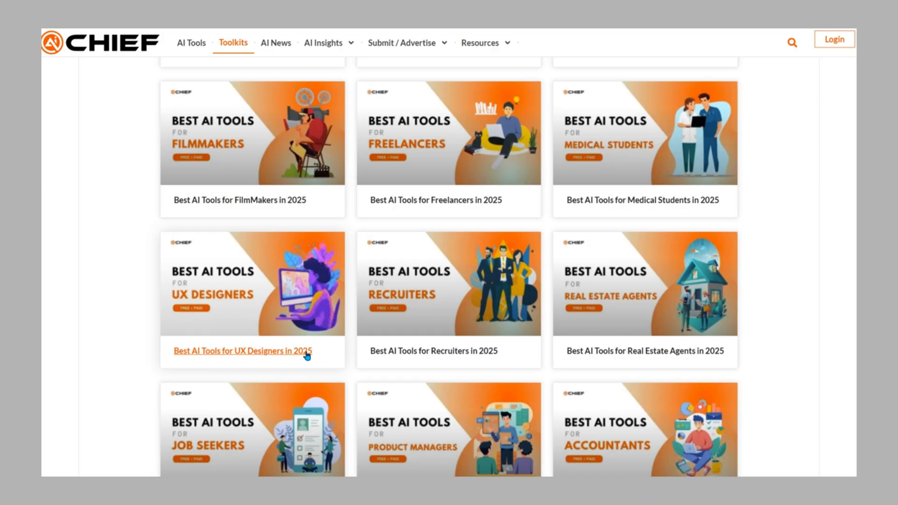
{"action": "scroll", "scroll_direction": "down", "scroll_amount": 3}
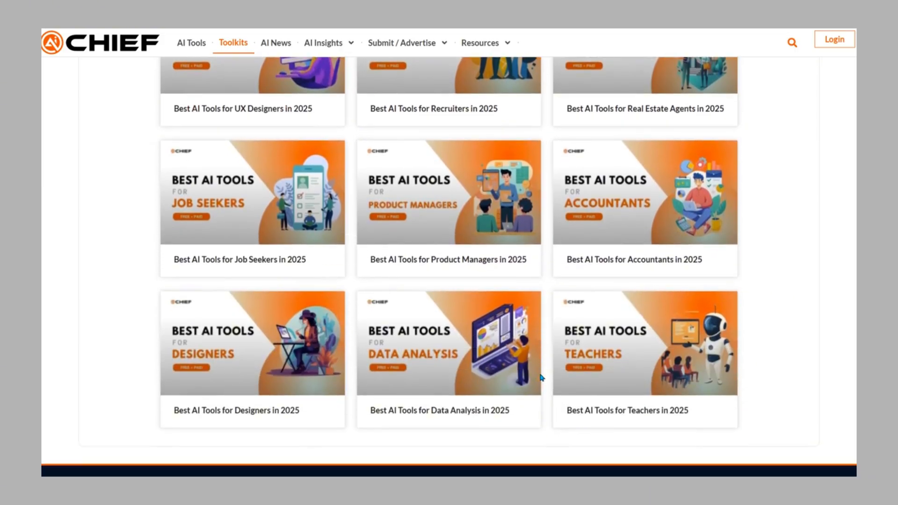
{"action": "scroll", "scroll_direction": "up", "scroll_amount": 3}
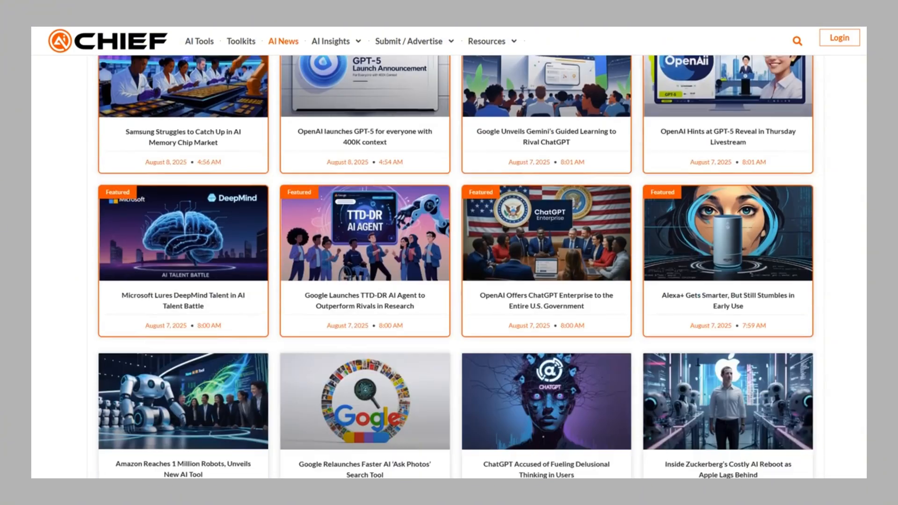
Scroll through the AI News article listing and back to the top.
{"action": "scroll", "scroll_direction": "down", "scroll_amount": 3}
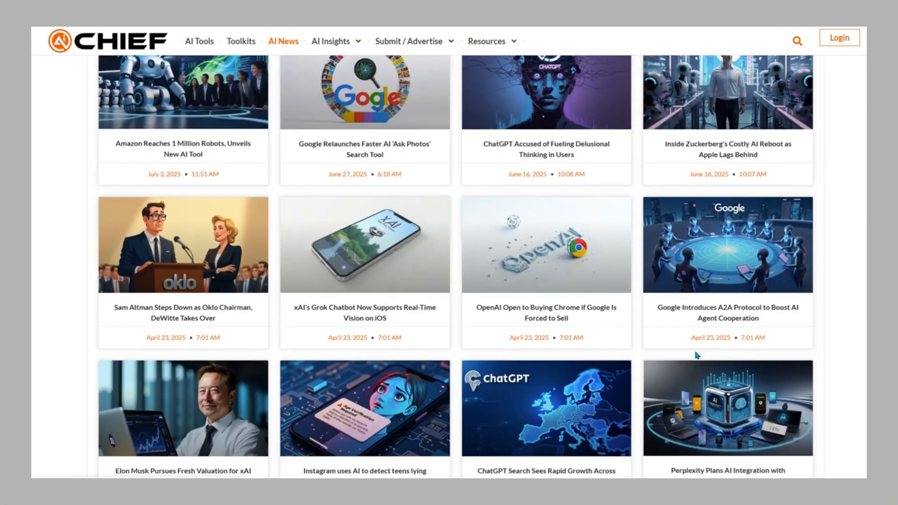
{"action": "scroll", "scroll_direction": "up", "scroll_amount": 3}
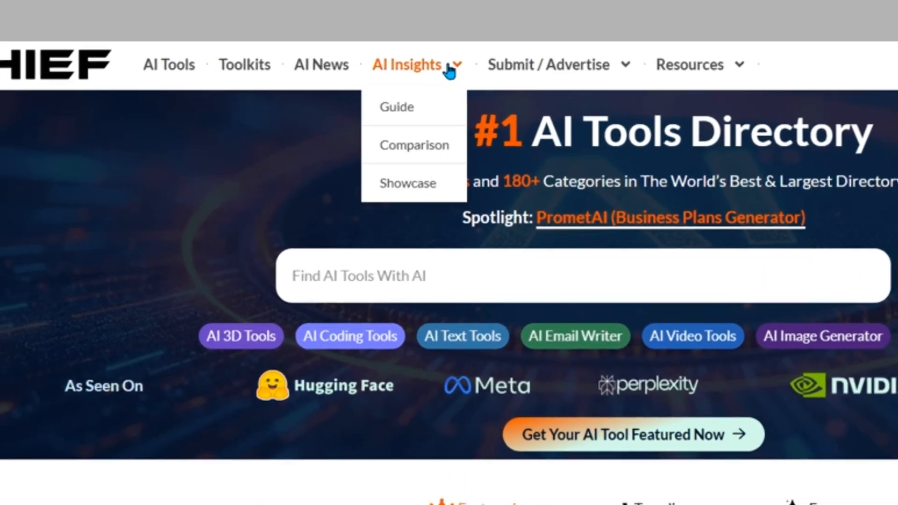
{"action": "mouse_move", "coordinate": [415, 144]}
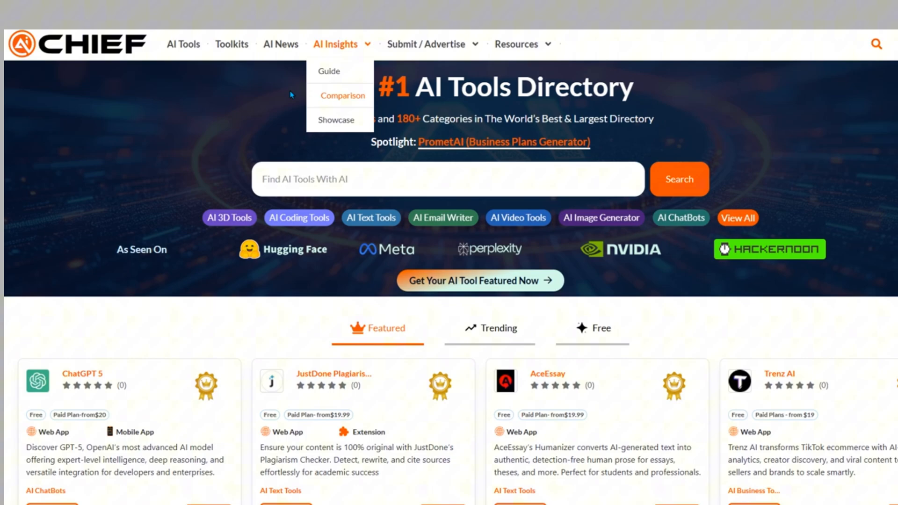
Go to the Comparison page with articles like Bard vs Bing Chat and Jasper vs Copy.ai.
{"action": "left_click", "coordinate": [342, 95]}
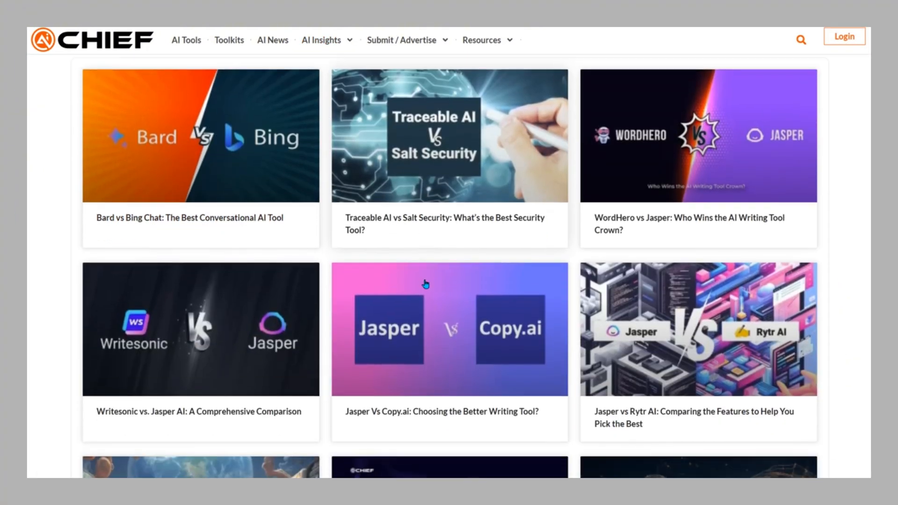